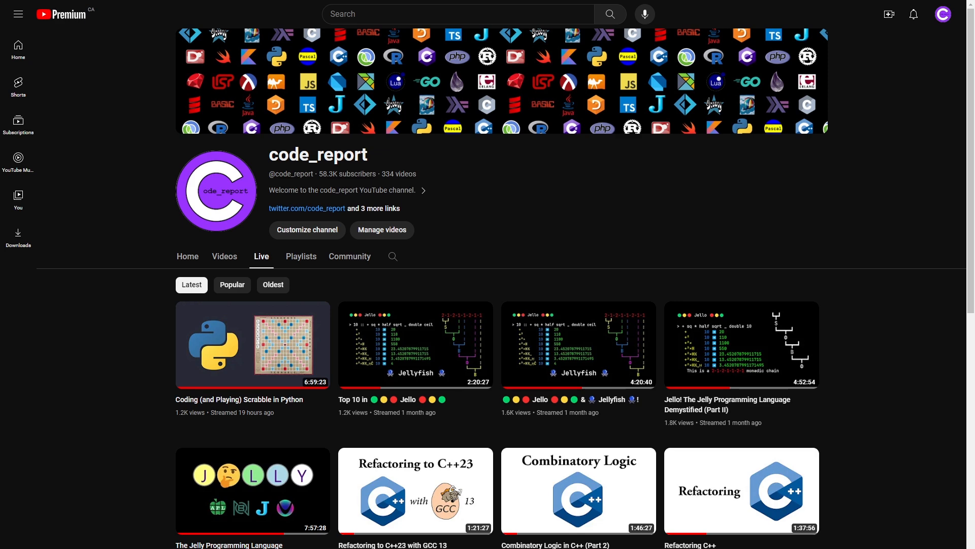
Open the 'Coding (and Playing) Scrabble in Python' stream from the Live tab.
{"action": "left_click", "coordinate": [252, 345]}
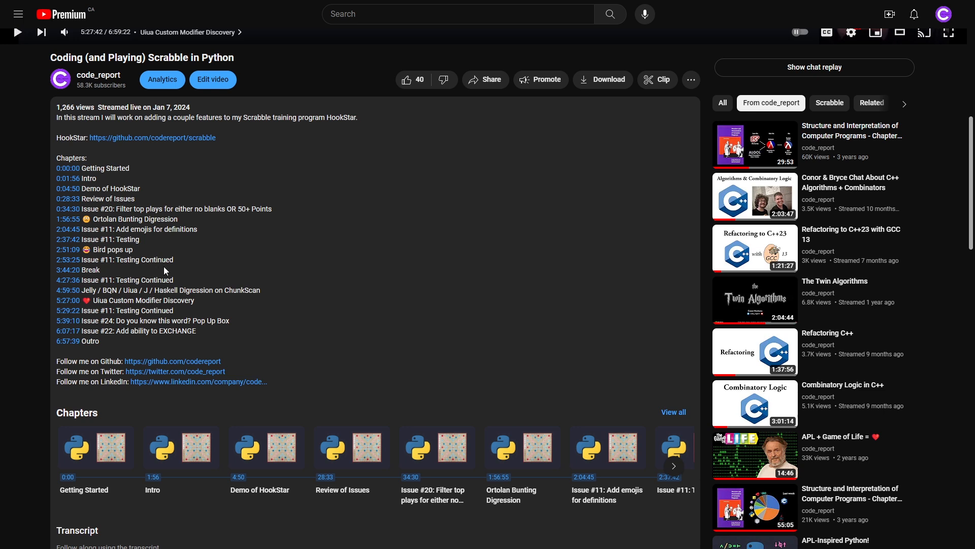
{"action": "mouse_move", "coordinate": [247, 260]}
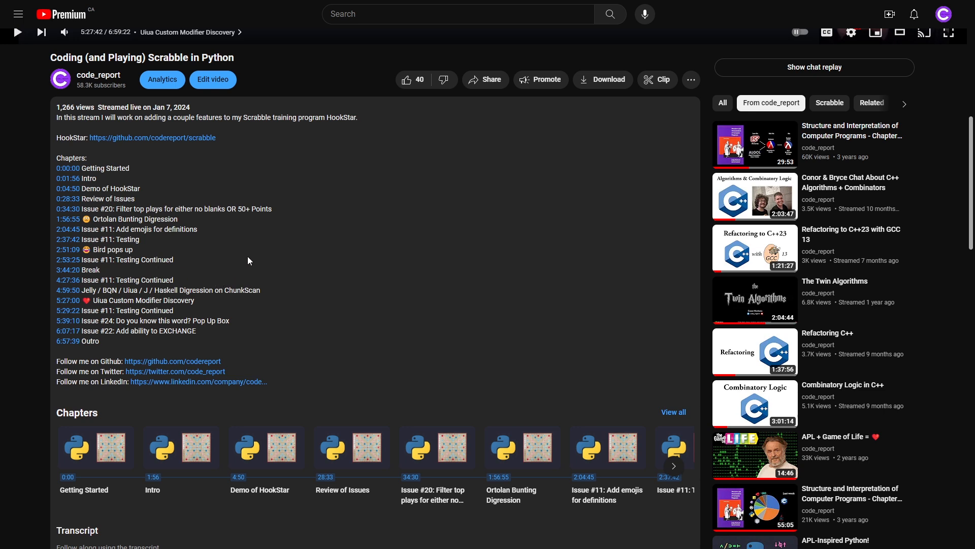
{"action": "mouse_move", "coordinate": [232, 310]}
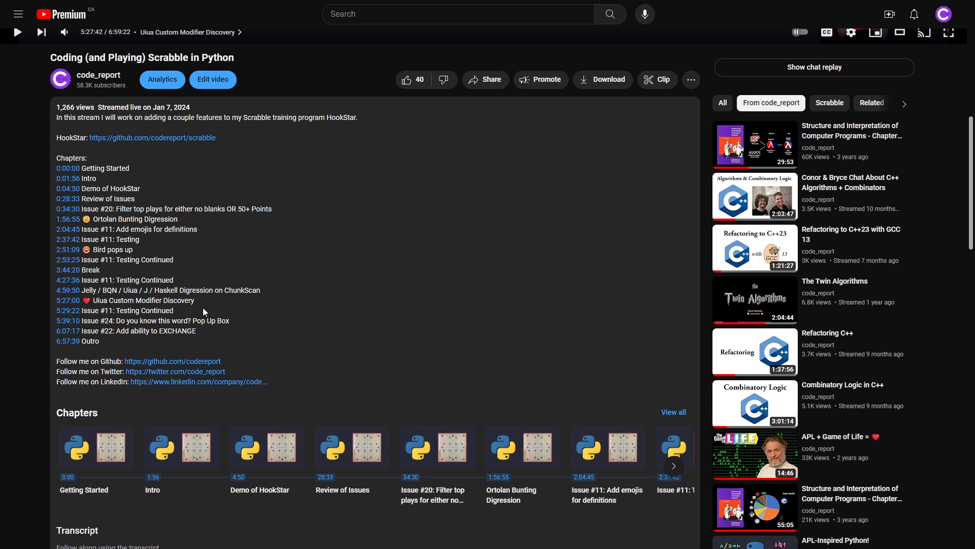
{"action": "mouse_move", "coordinate": [210, 311]}
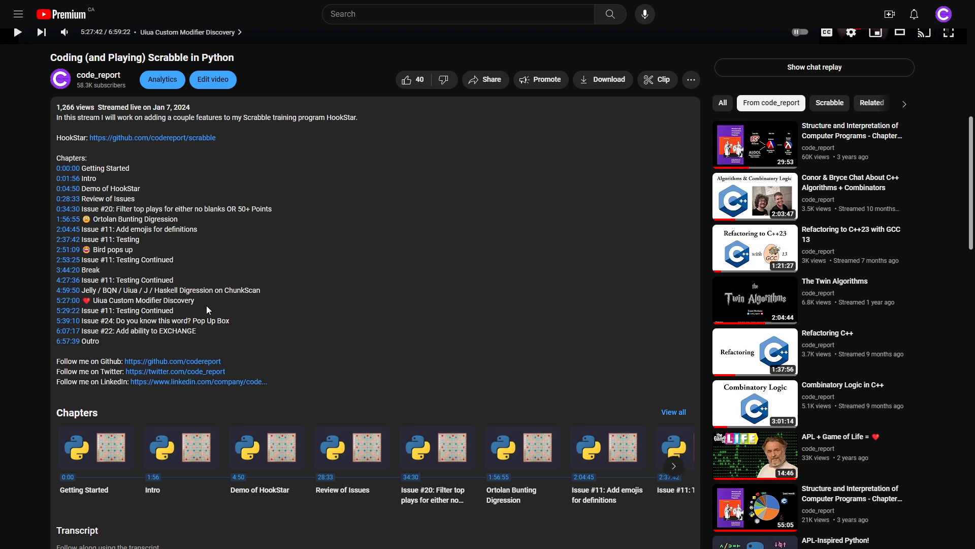
{"action": "mouse_move", "coordinate": [207, 312]}
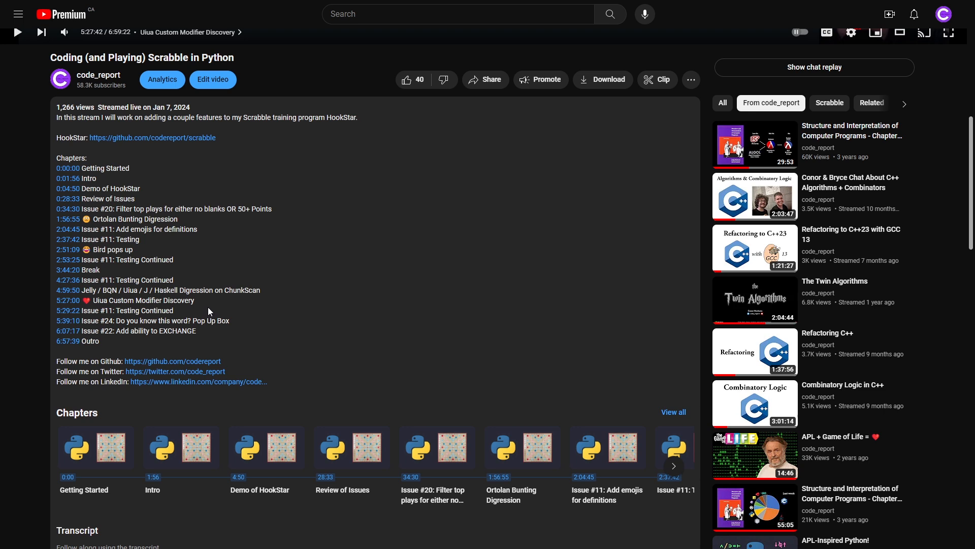
{"action": "mouse_move", "coordinate": [211, 311]}
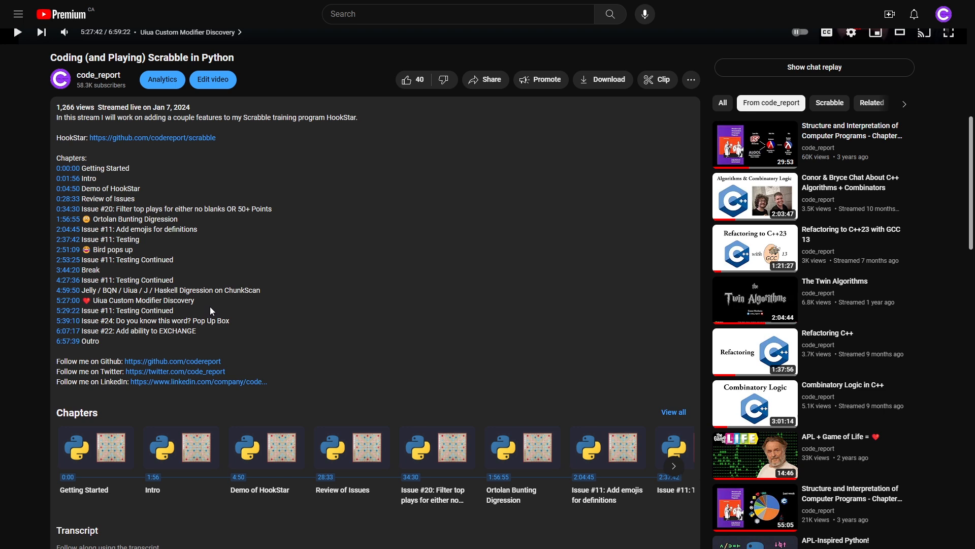
{"action": "mouse_move", "coordinate": [213, 311]}
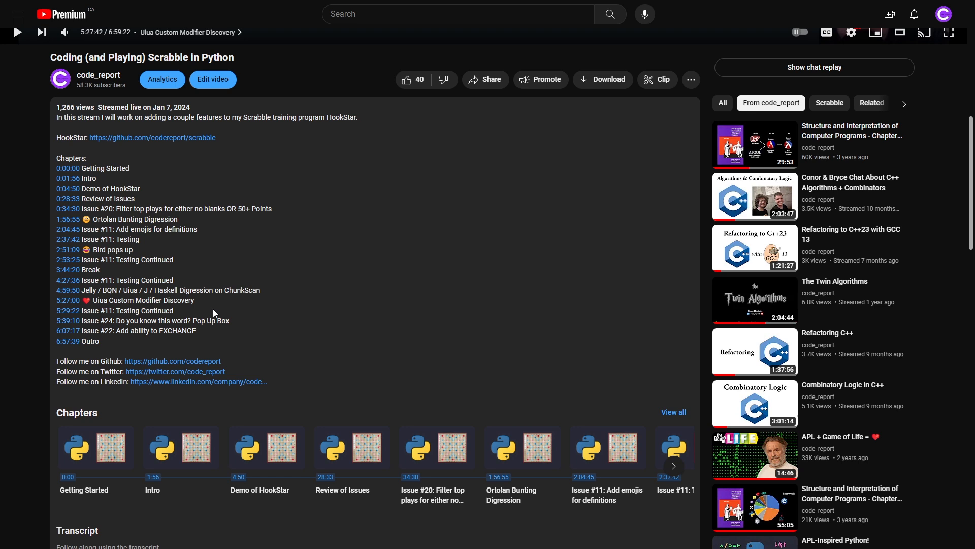
{"action": "mouse_move", "coordinate": [222, 311]}
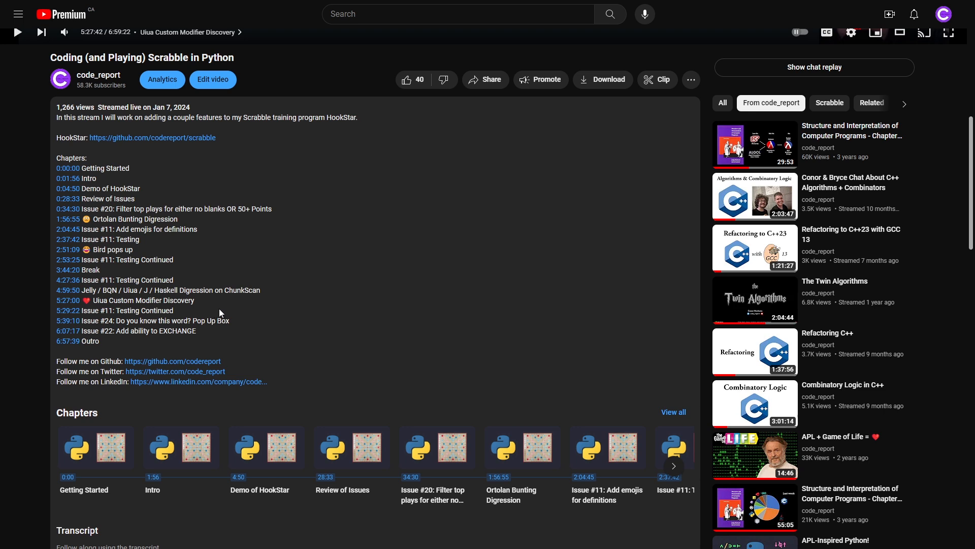
{"action": "mouse_move", "coordinate": [213, 307]}
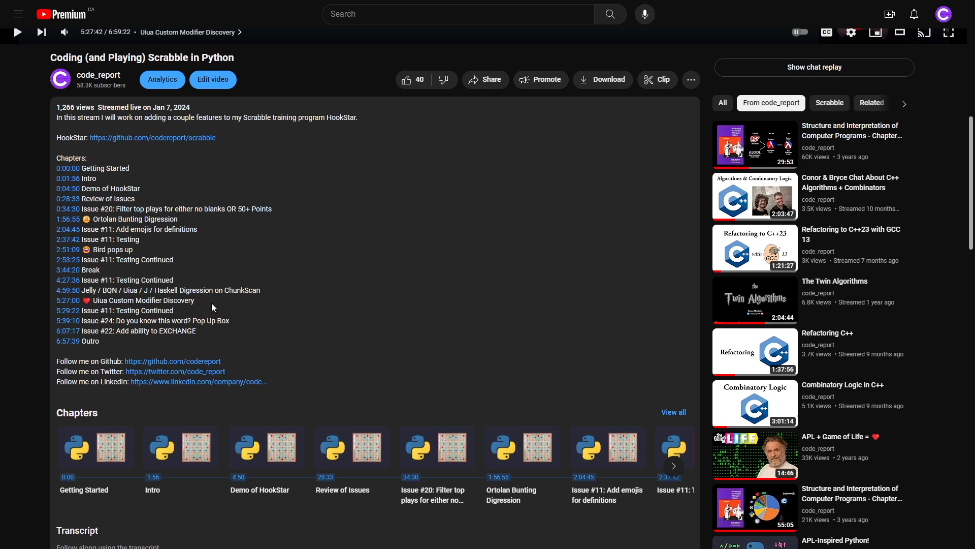
{"action": "mouse_move", "coordinate": [55, 293]}
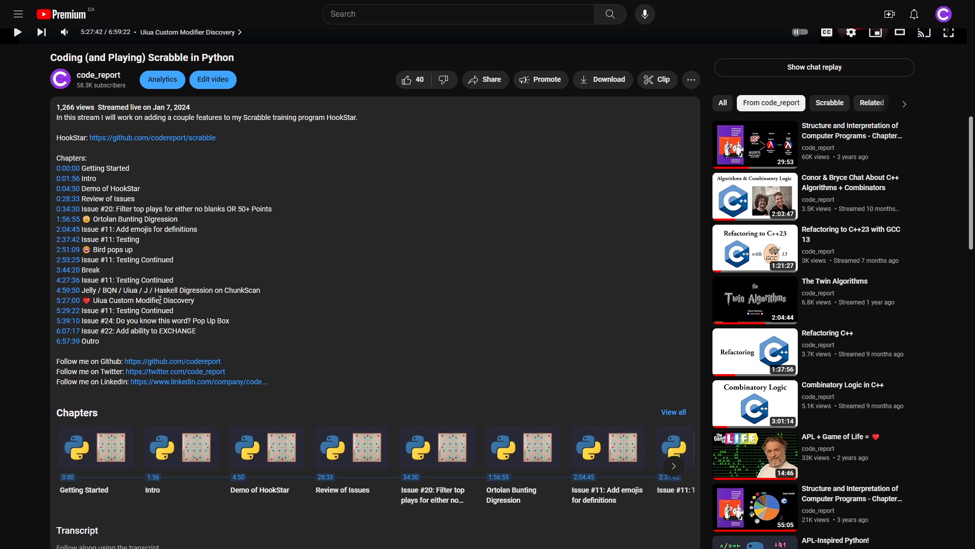
{"action": "mouse_move", "coordinate": [400, 312]}
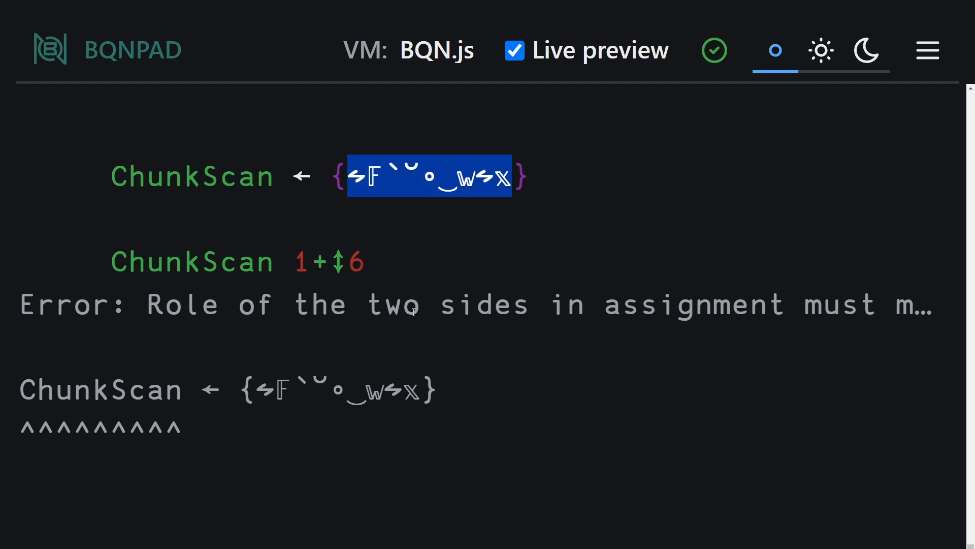
Rewrite the ChunkScan body as 𝕩 reshaped into rows of three with a +` running sum on each row.
{"action": "type", "text": "𝕏"}
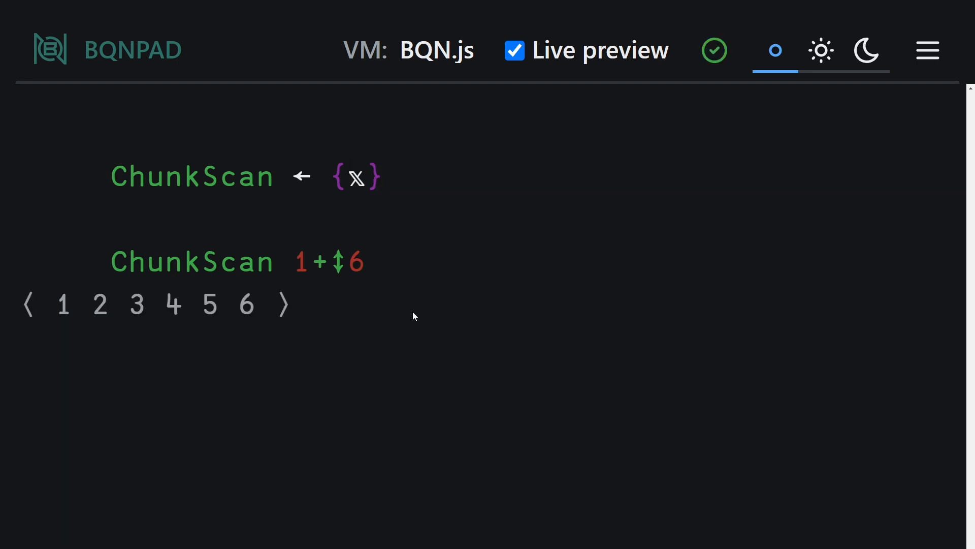
{"action": "left_click", "coordinate": [347, 177]}
{"action": "type", "text": "∘‿3"}
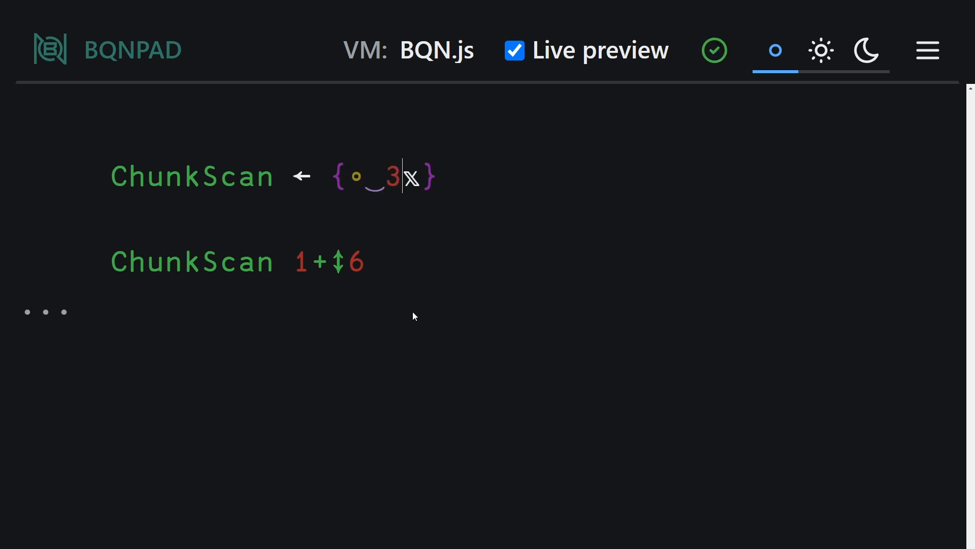
{"action": "type", "text": "←"}
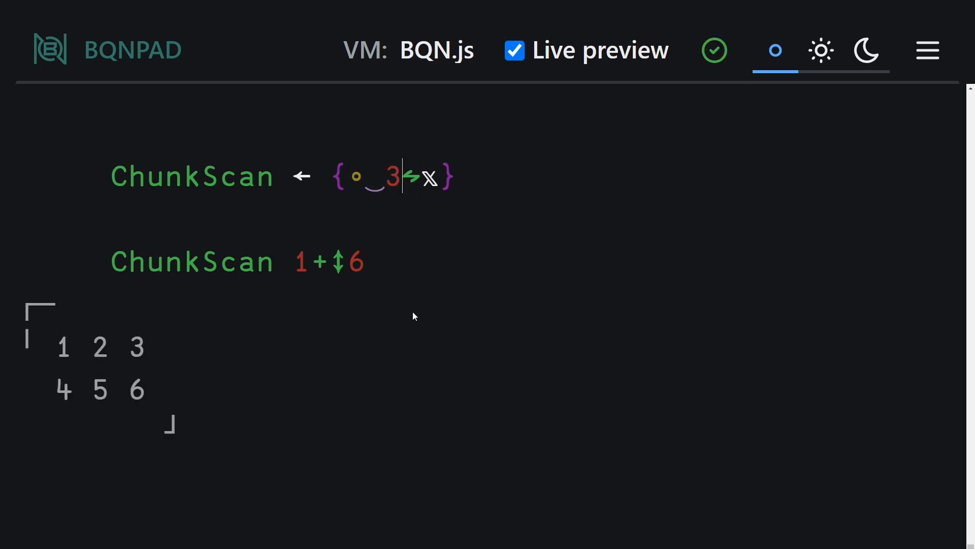
{"action": "double_click", "coordinate": [392, 177]}
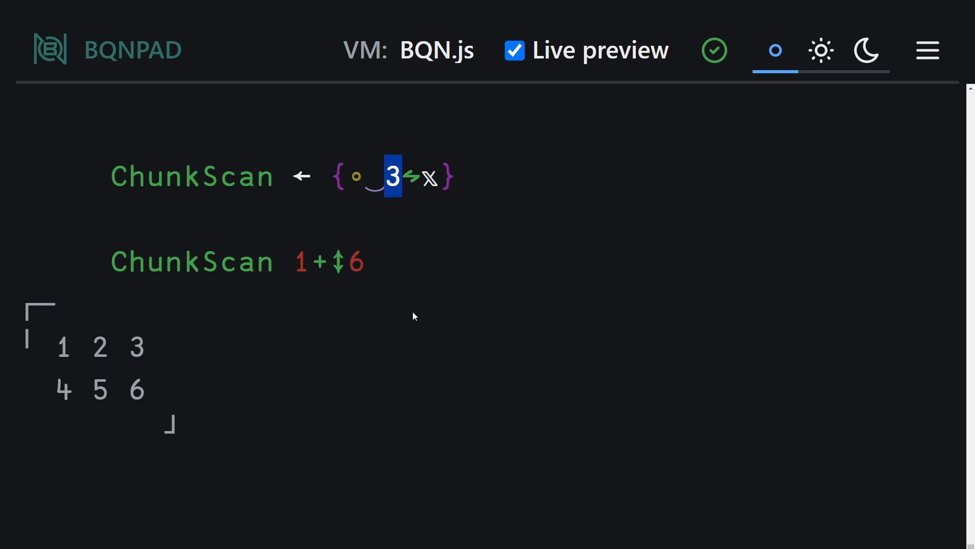
{"action": "left_click", "coordinate": [371, 176]}
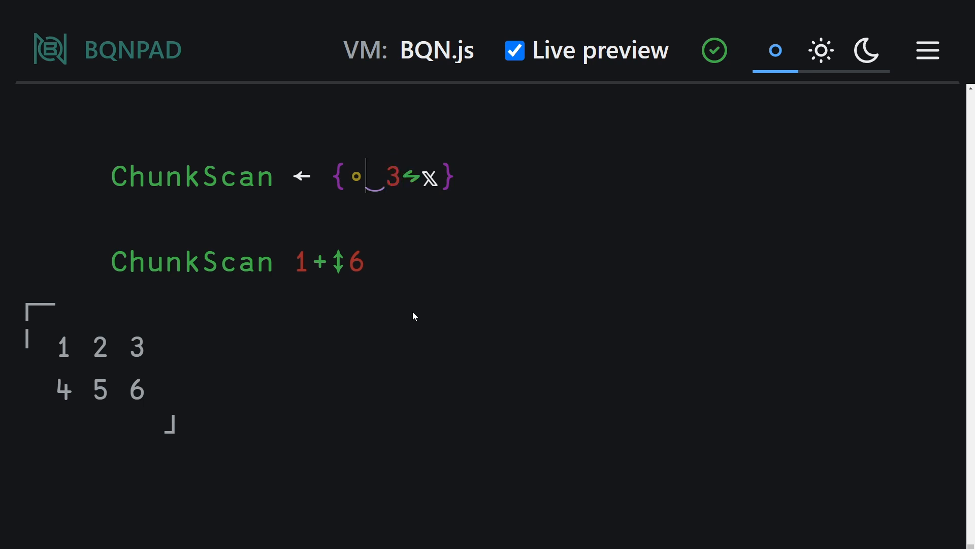
{"action": "type", "text": "+`˘"}
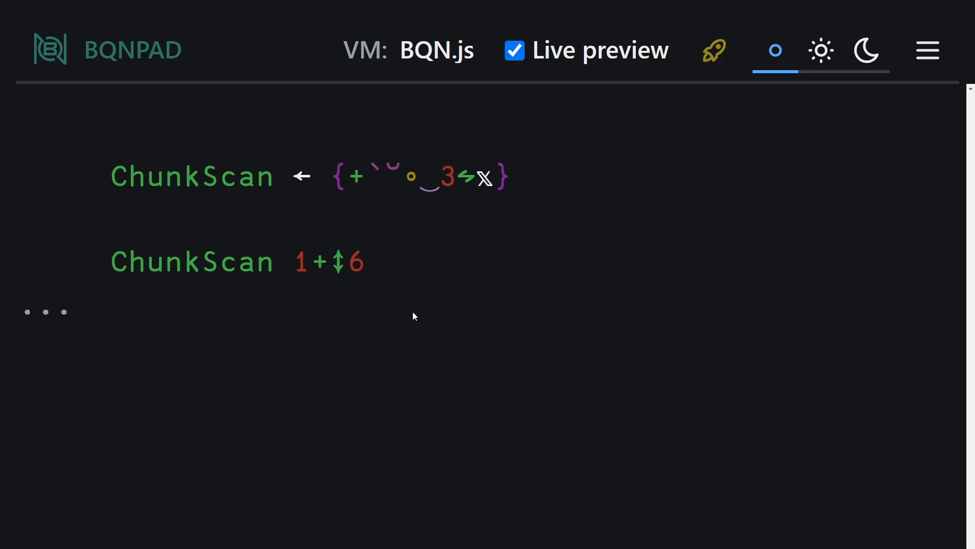
{"action": "left_click", "coordinate": [713, 49]}
{"action": "type", "text": "⥊"}
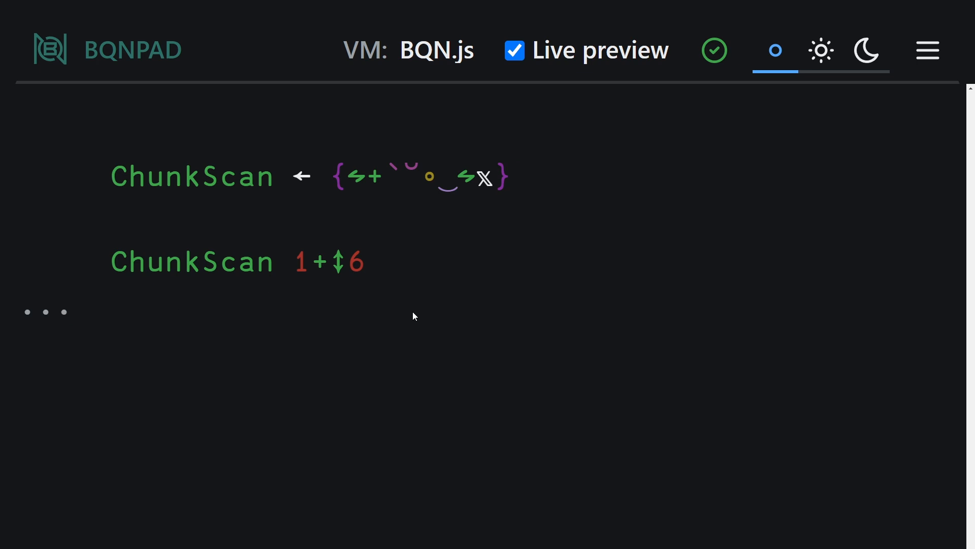
Swap the + operand for × in the call so the chunked scan multiplies, giving ⟨ 1 2 6 4 20 120 ⟩.
{"action": "type", "text": "W"}
{"action": "type", "text": "3 _"}
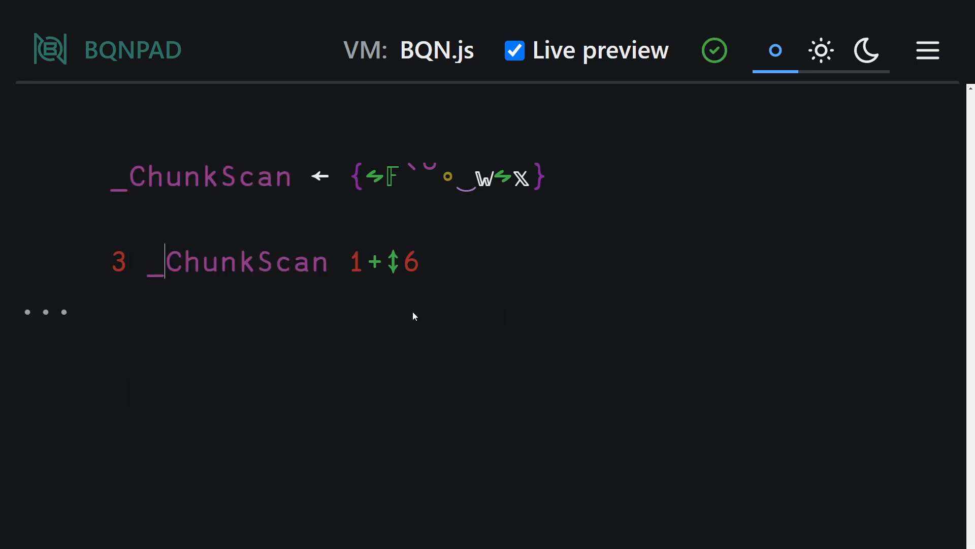
{"action": "type", "text": "+"}
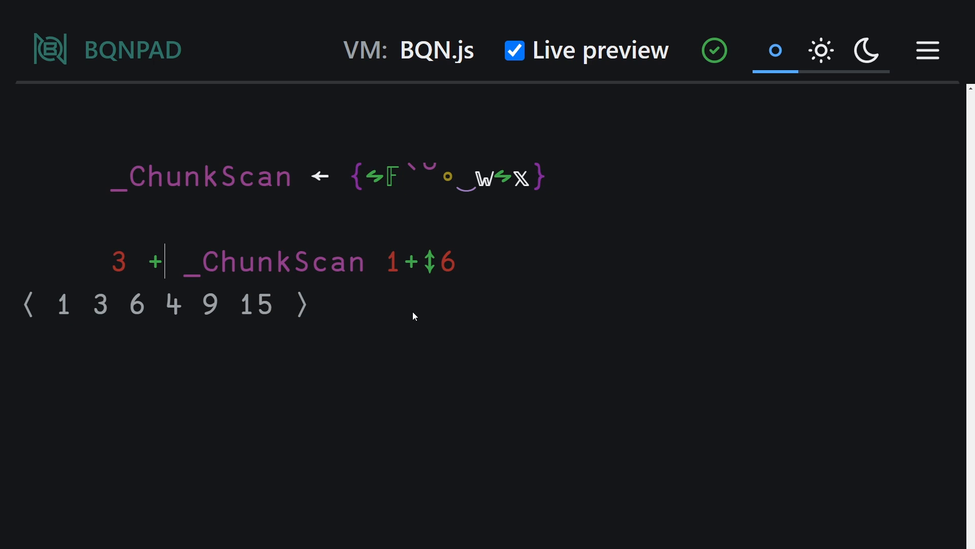
{"action": "type", "text": "×"}
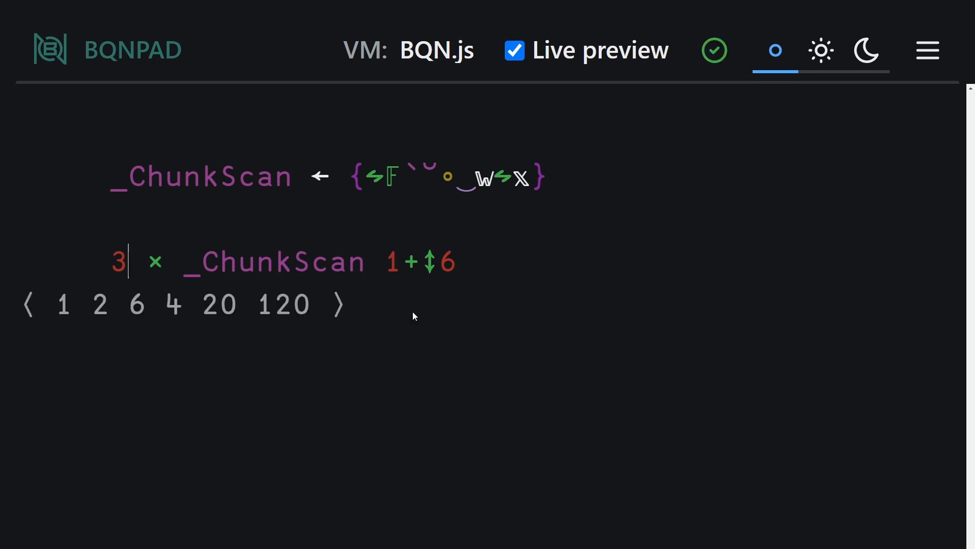
{"action": "type", "text": "2"}
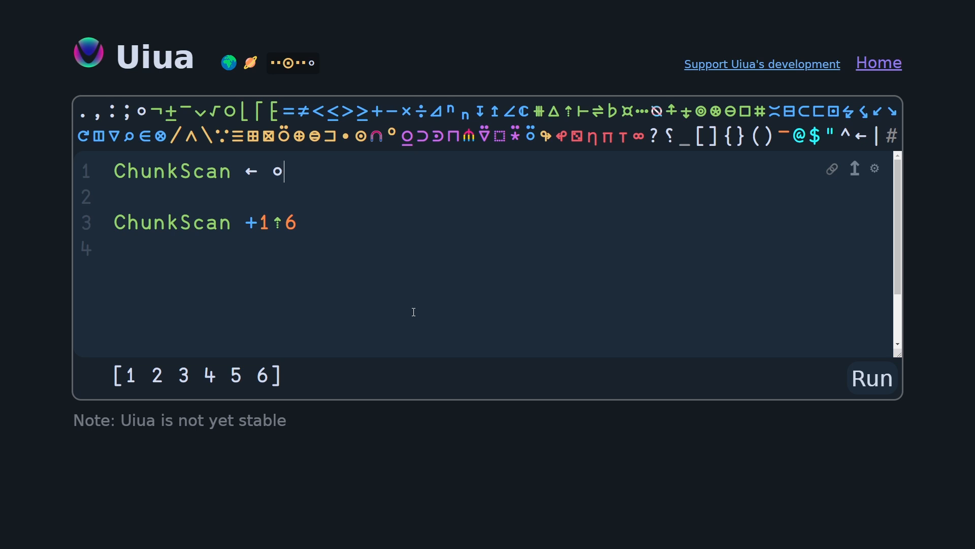
Replace the identity body with ↯¯1_3 (via 2_3, res and neg1) so 1 to 6 becomes rows 1 2 3 and 4 5 6.
{"action": "key", "text": "Backspace"}
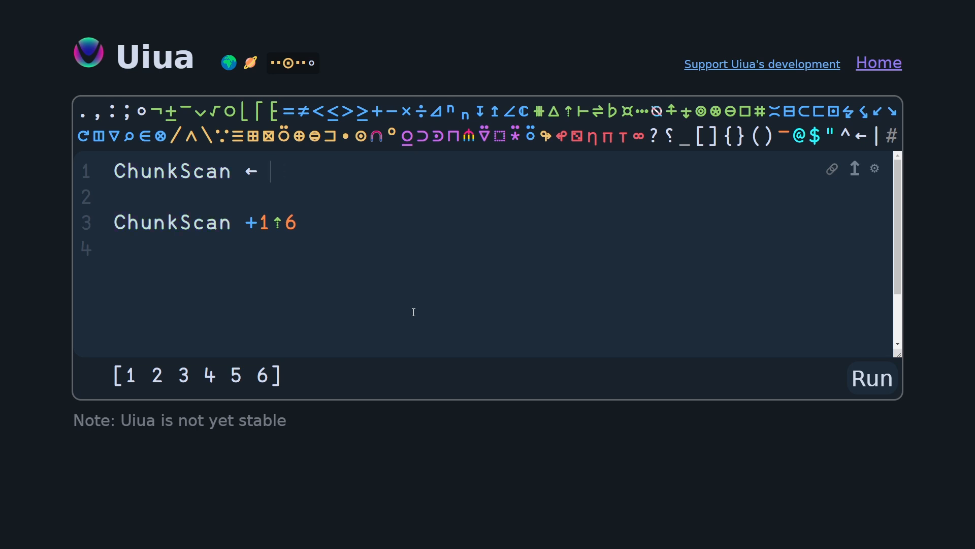
{"action": "type", "text": "2"}
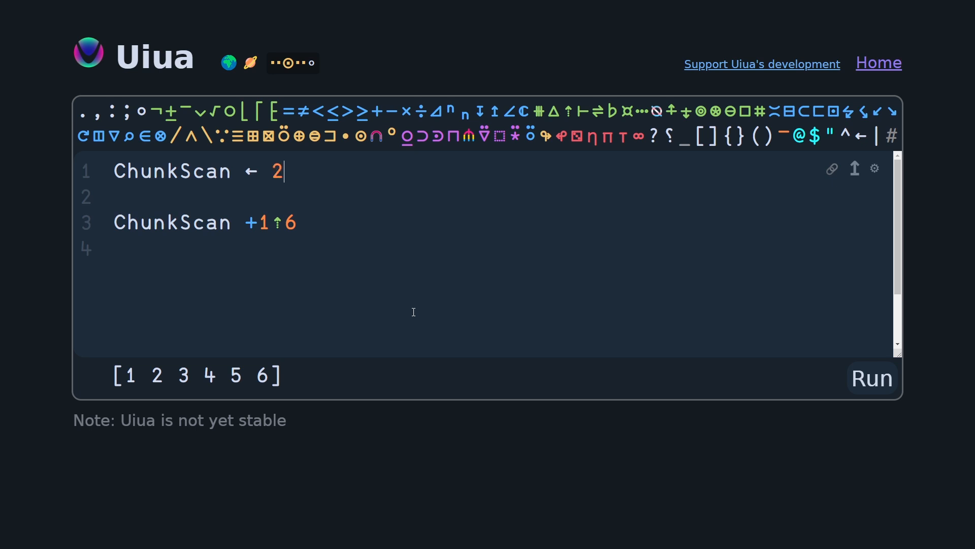
{"action": "type", "text": "_3"}
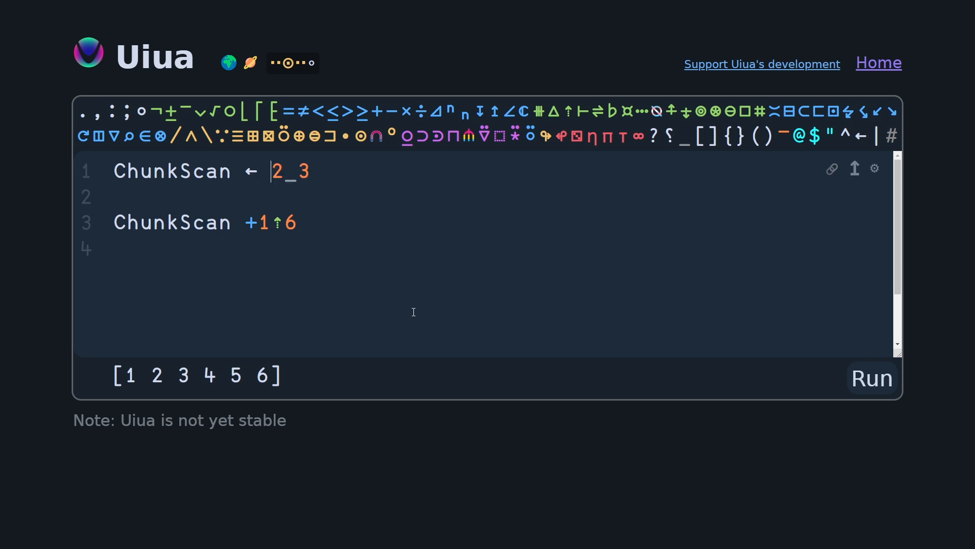
{"action": "type", "text": "res"}
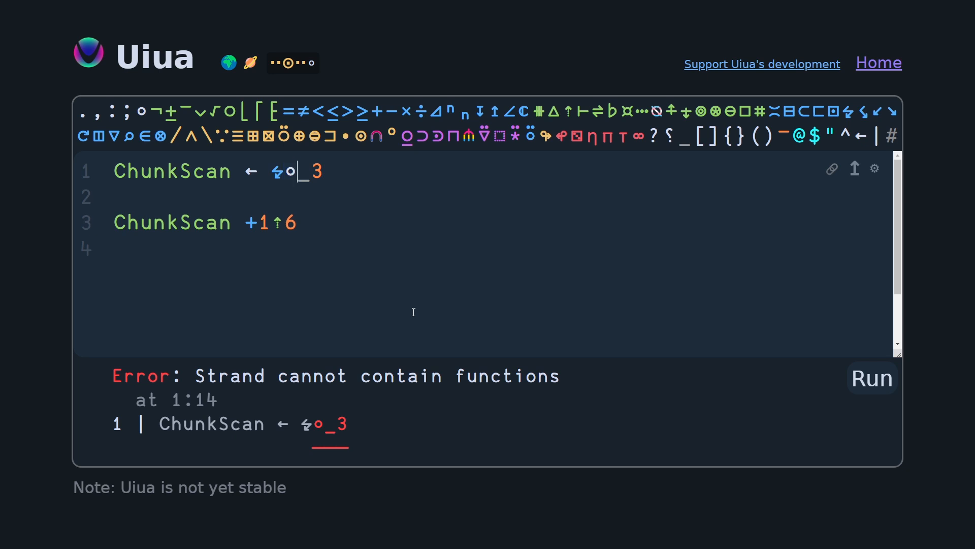
{"action": "type", "text": "neg1"}
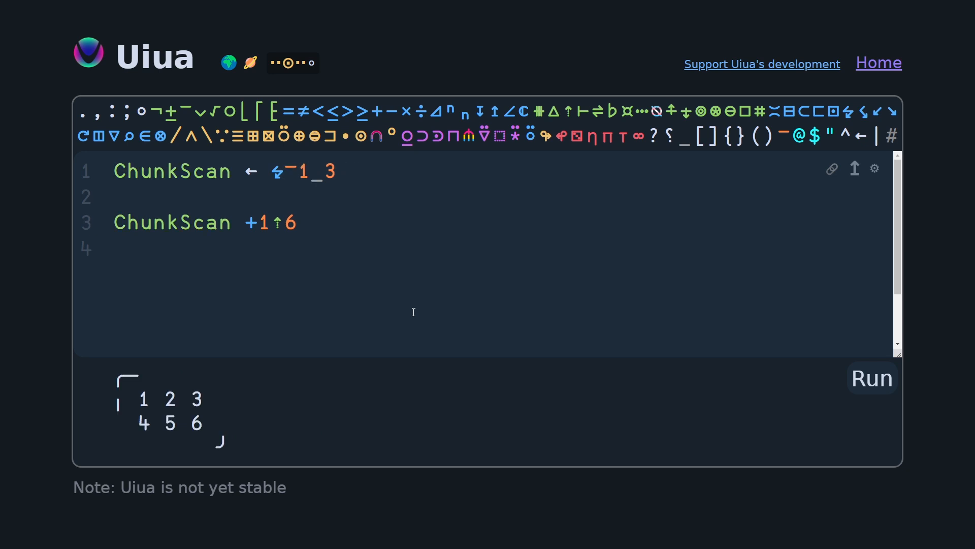
{"action": "left_click", "coordinate": [285, 171]}
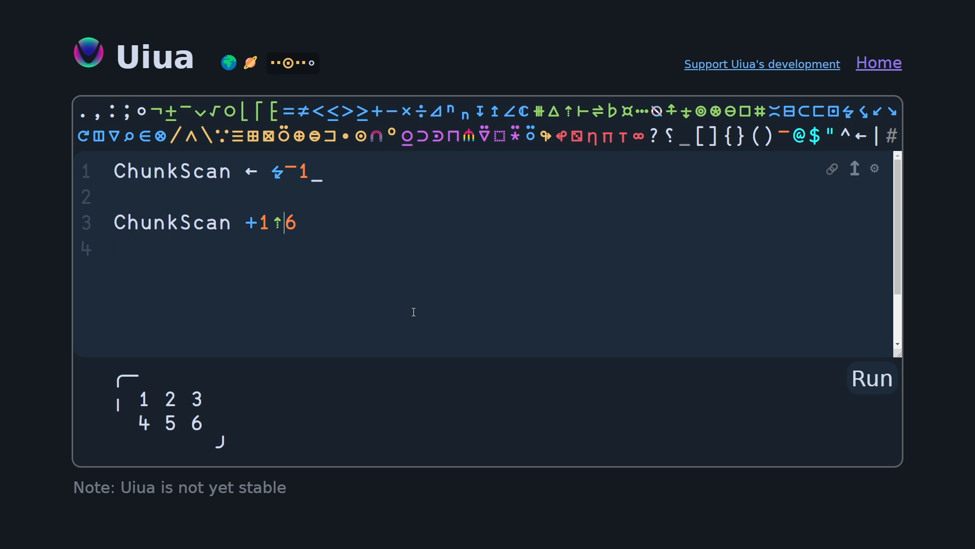
Pass 3 as the chunk size in the call and rewrite the definition as ↯⊂¯1 using jo and row.
{"action": "type", "text": "3"}
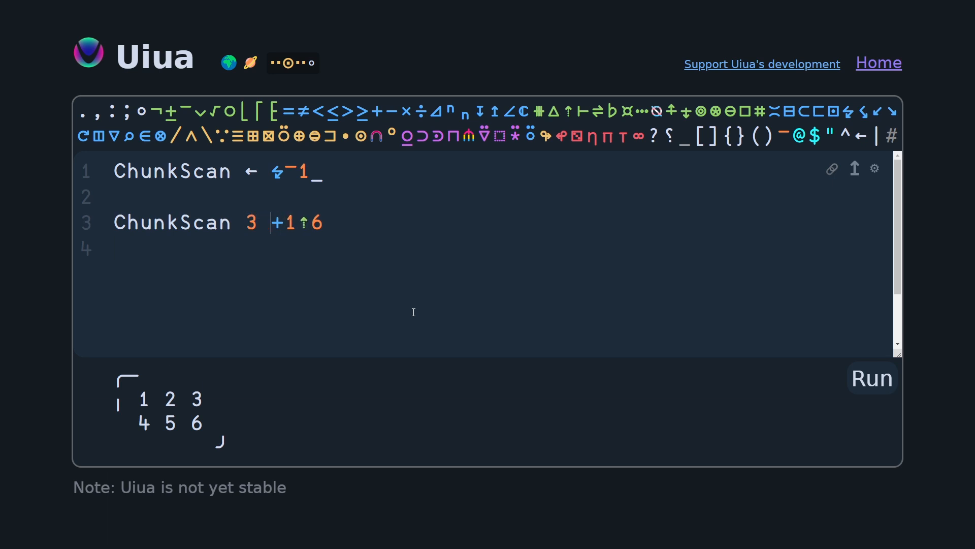
{"action": "left_click", "coordinate": [871, 377]}
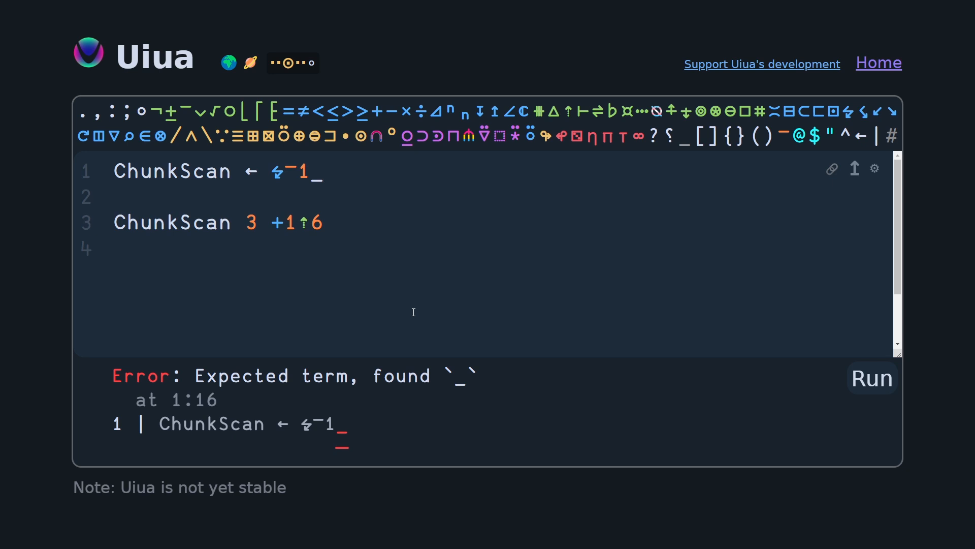
{"action": "type", "text": "jo"}
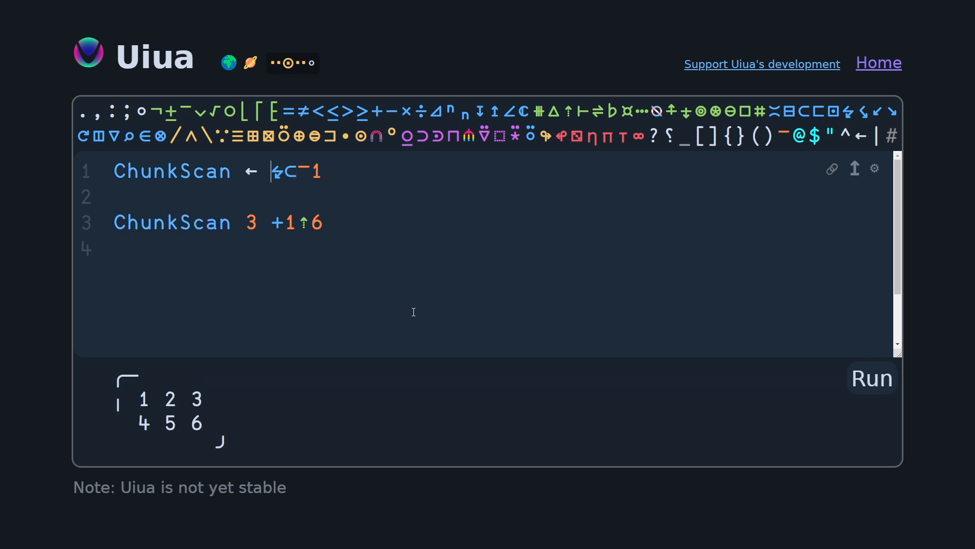
{"action": "type", "text": "row"}
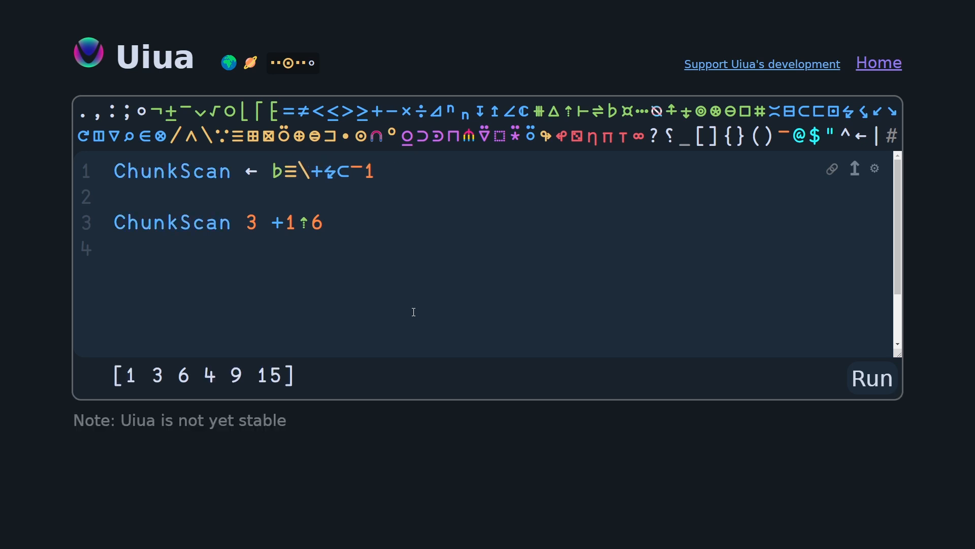
Prepend ♭≡\+ so ChunkScan scans each row with + and deshapes to [1 3 6 4 9 15].
{"action": "double_click", "coordinate": [276, 171]}
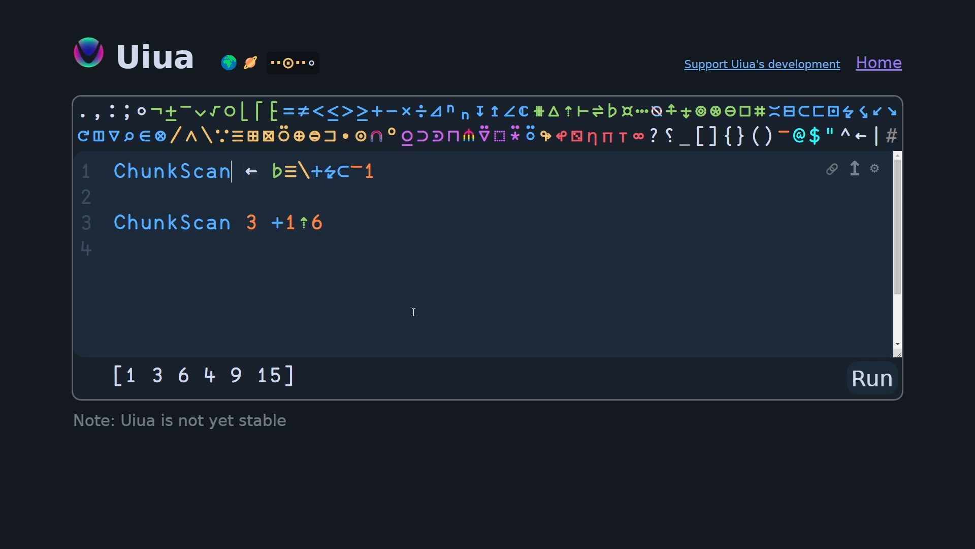
Rename to ChunkScan!, scan rows with the passed operator ^2, and call ChunkScan!+ 3 +1⇡6.
{"action": "type", "text": "!"}
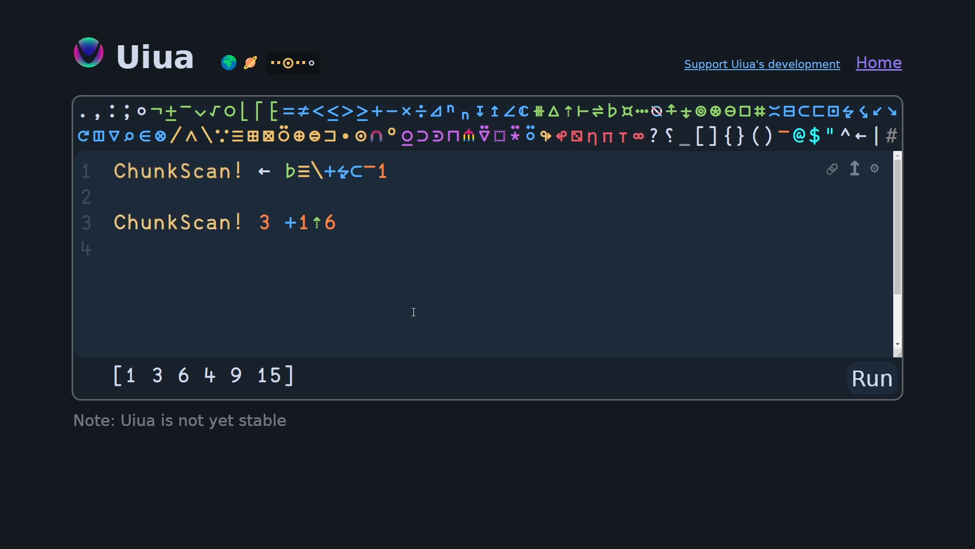
{"action": "left_click", "coordinate": [334, 172]}
{"action": "type", "text": "^2"}
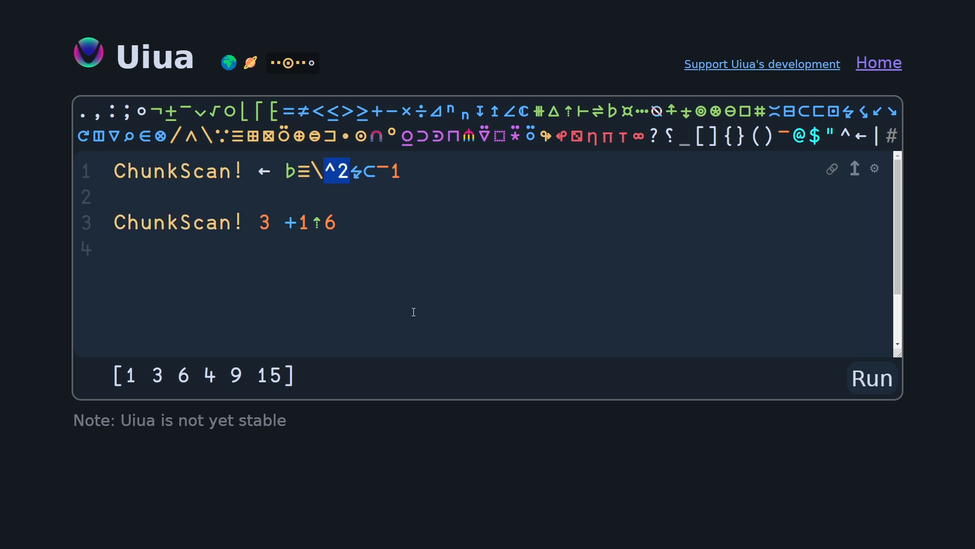
{"action": "left_click", "coordinate": [311, 222]}
{"action": "type", "text": "+ "}
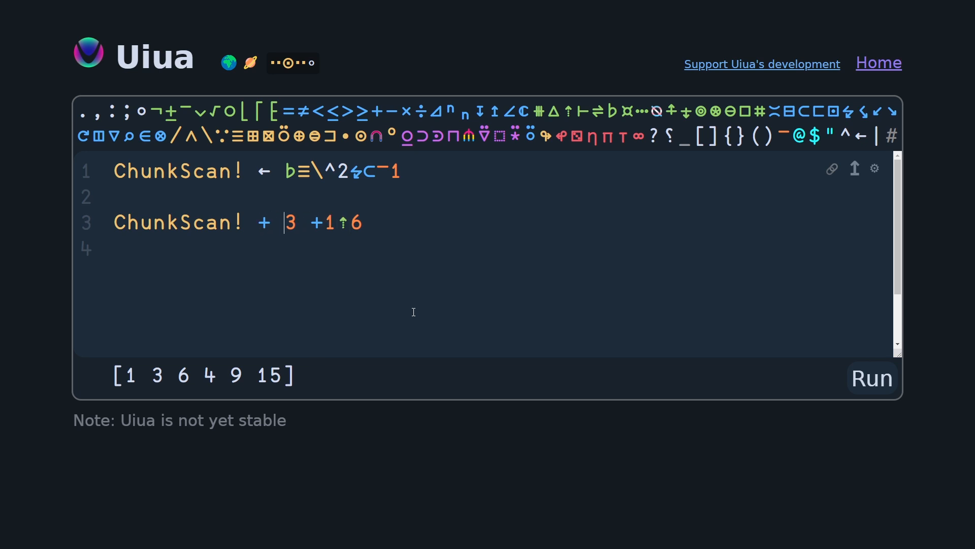
{"action": "key", "text": "Backspace"}
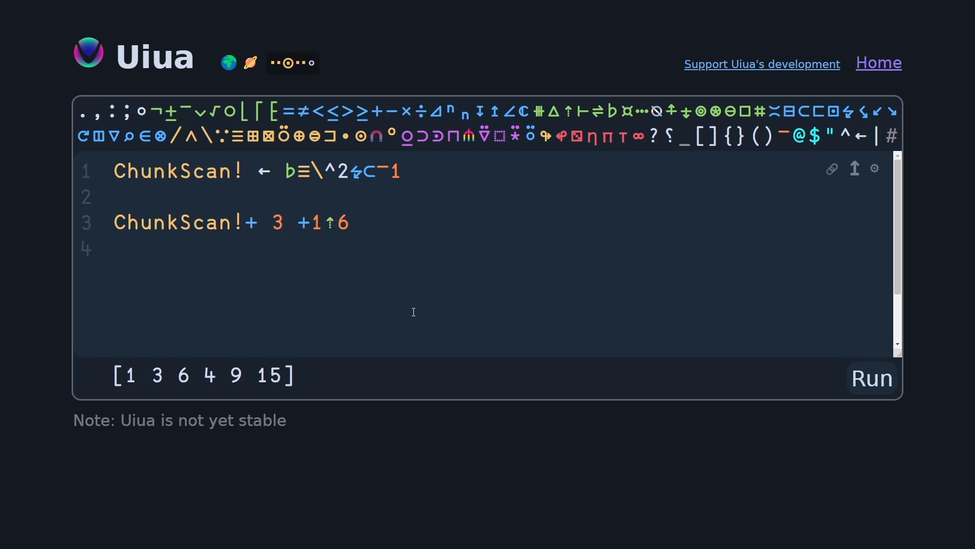
{"action": "left_click", "coordinate": [283, 221]}
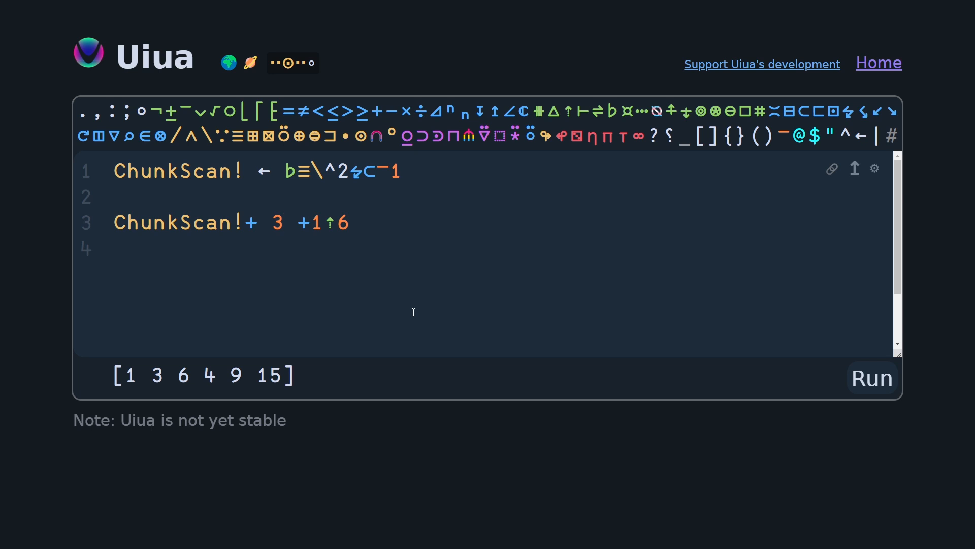